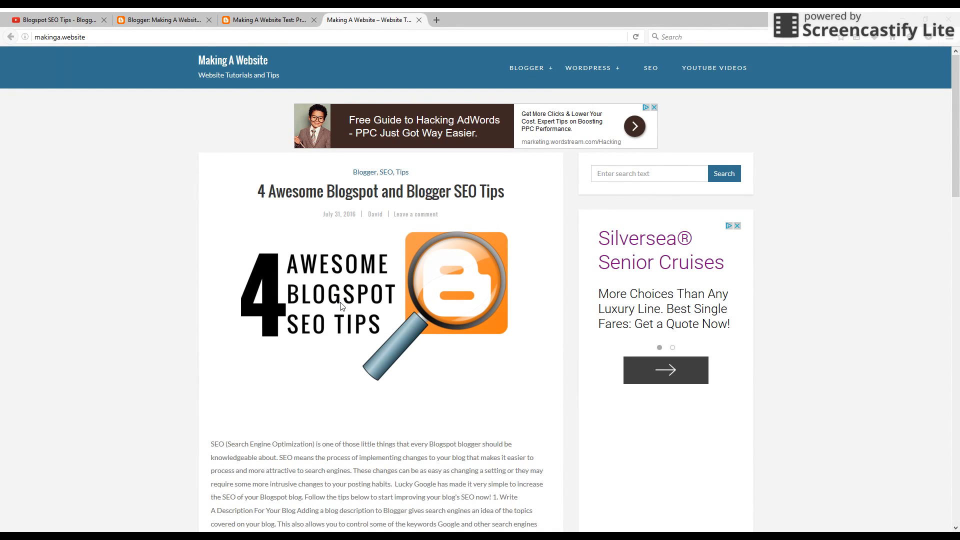
mouse_move(329, 334)
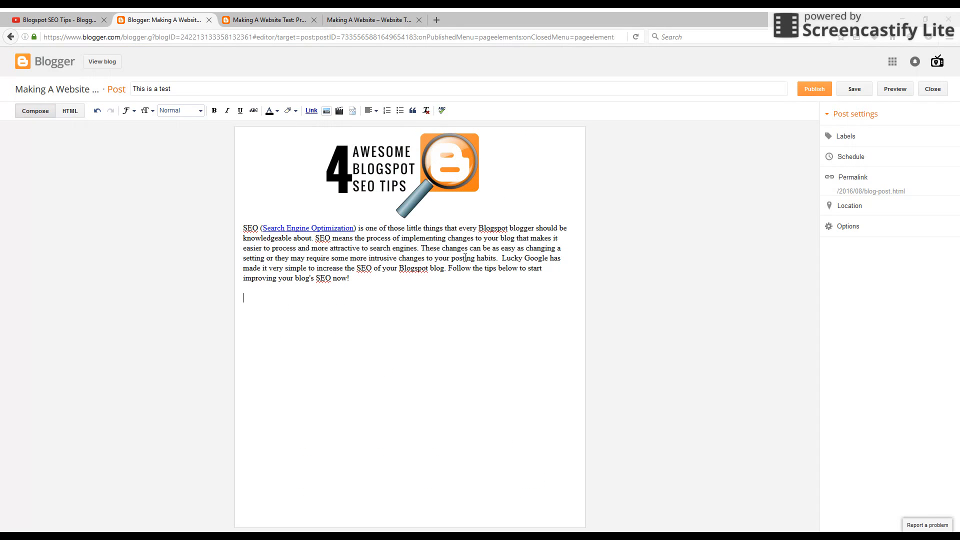
mouse_move(439, 286)
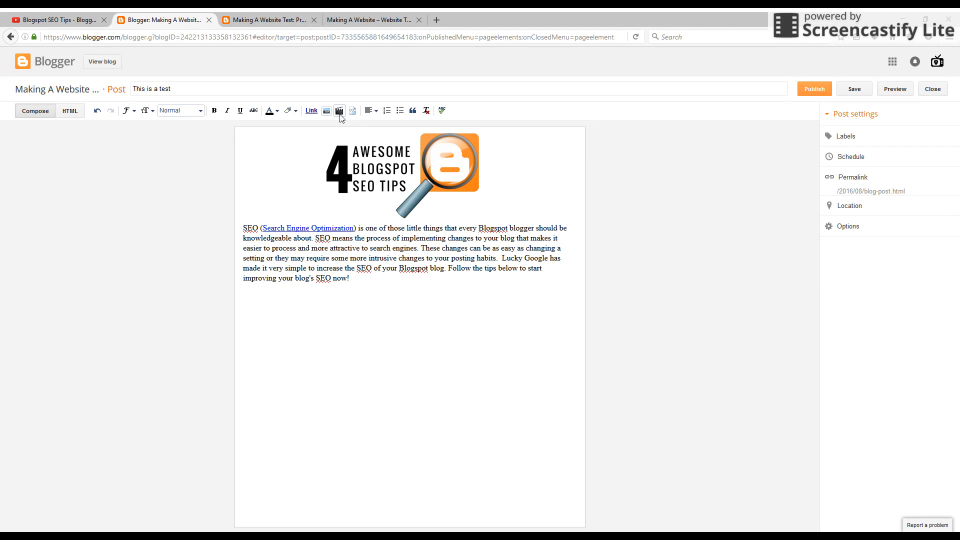
Open the Insert video window and switch from Upload to the From YouTube tab.
left_click(339, 111)
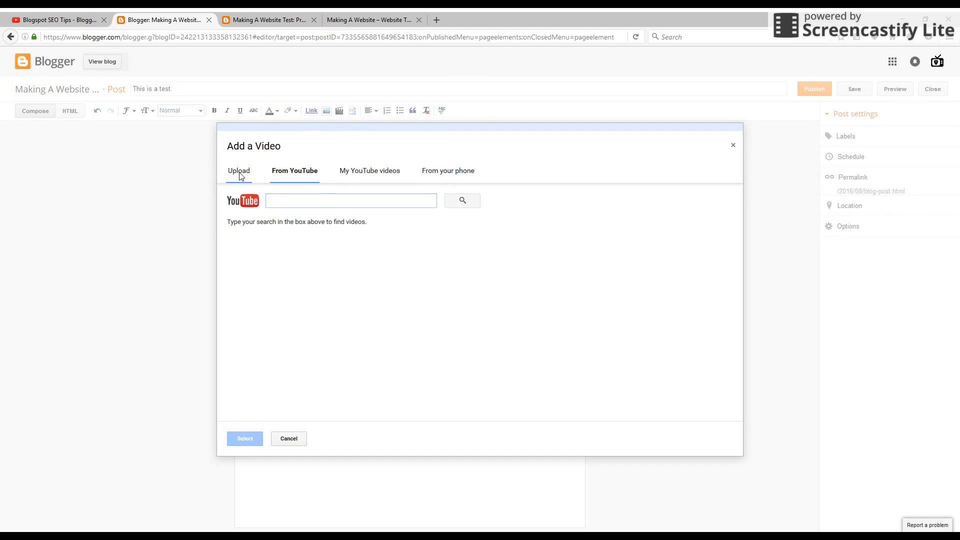
left_click(239, 170)
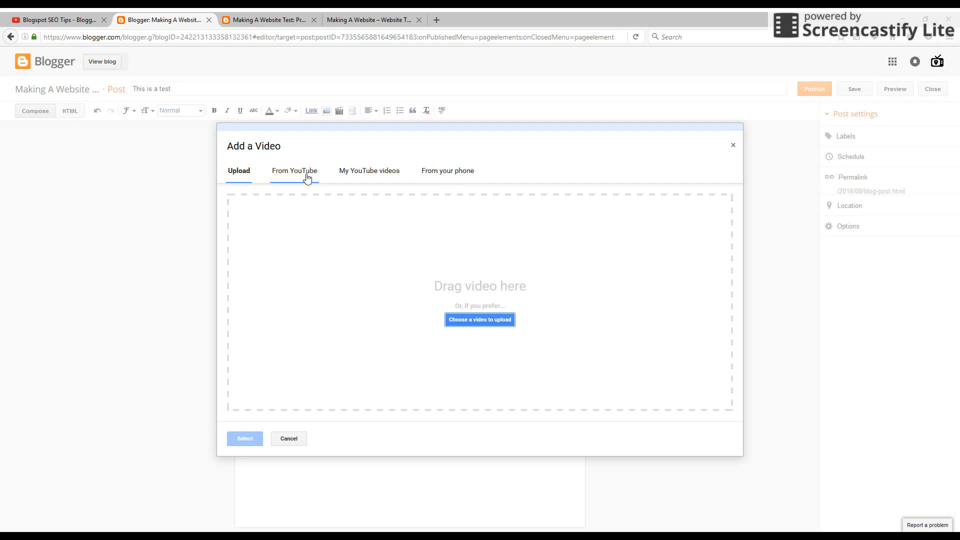
left_click(295, 170)
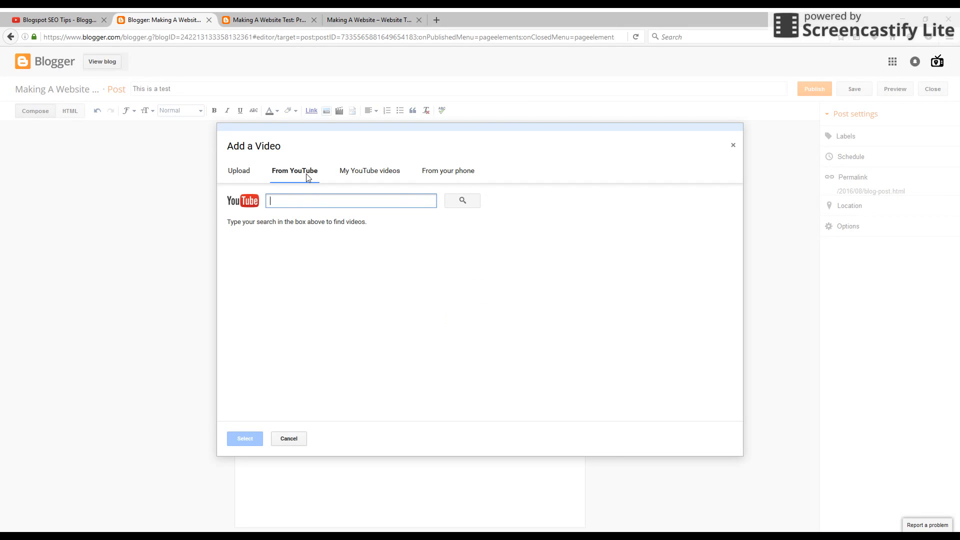
mouse_move(301, 206)
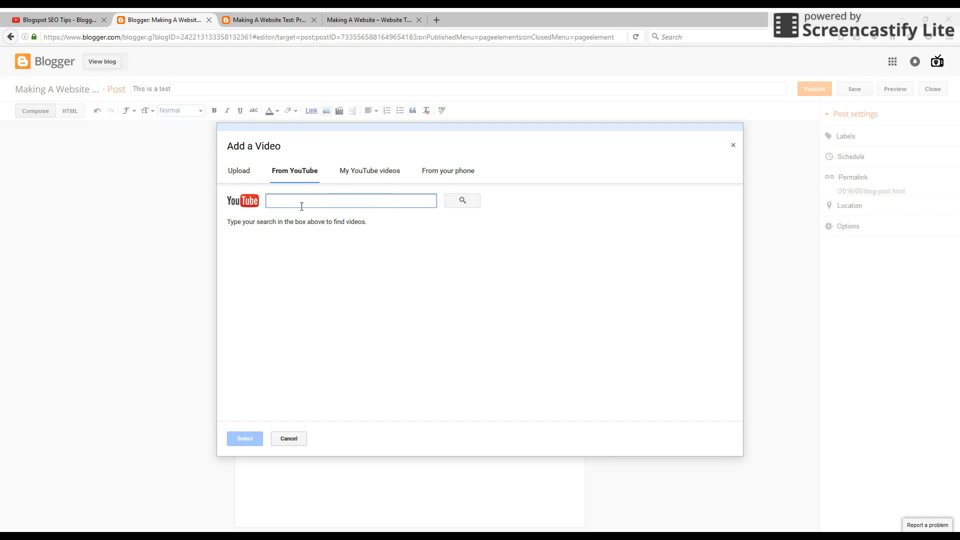
Search YouTube for 'cats', then fetch the tutorial video's address from its page.
type("cats")
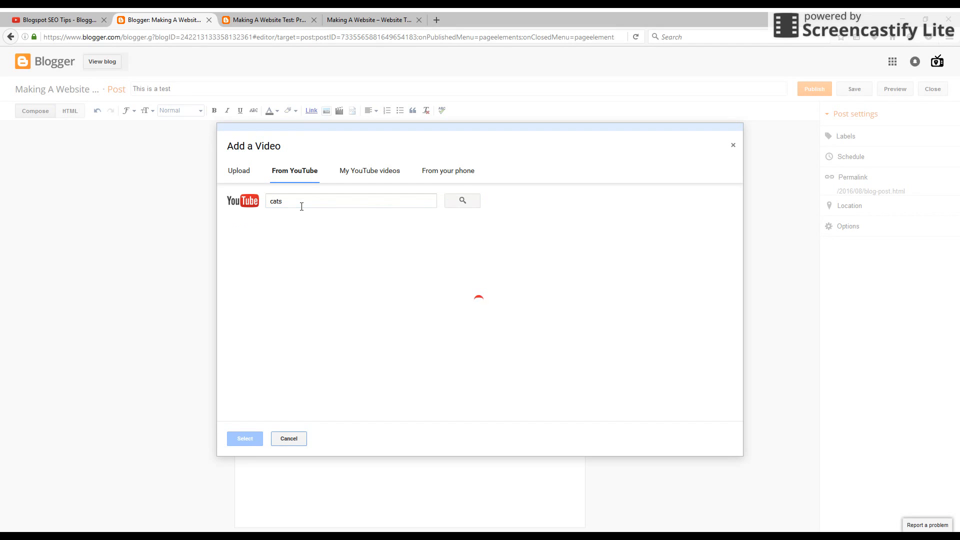
left_click(462, 200)
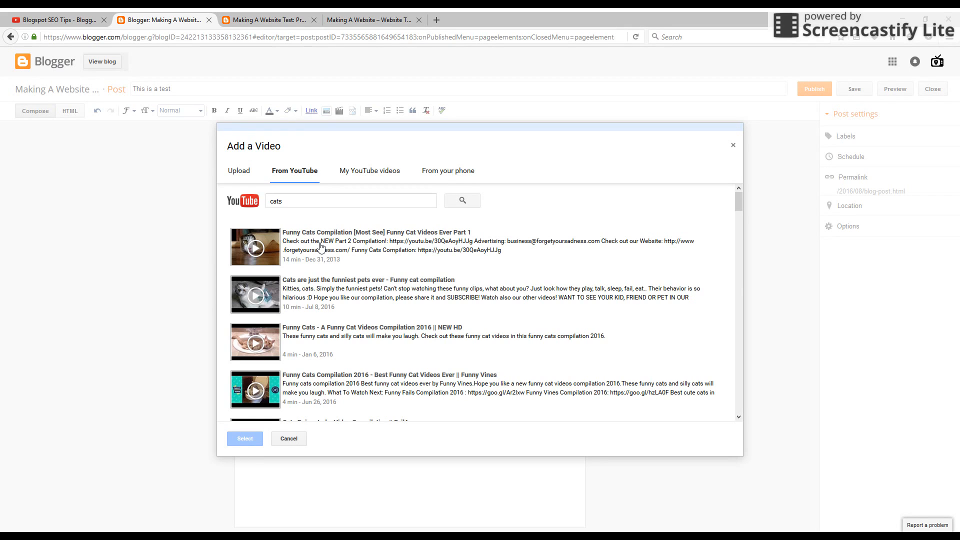
left_click(55, 20)
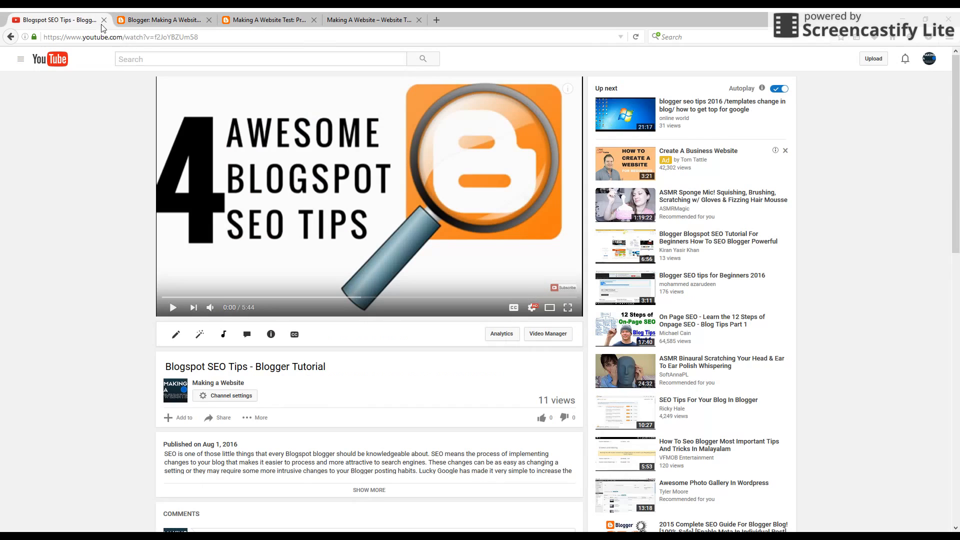
left_click(161, 20)
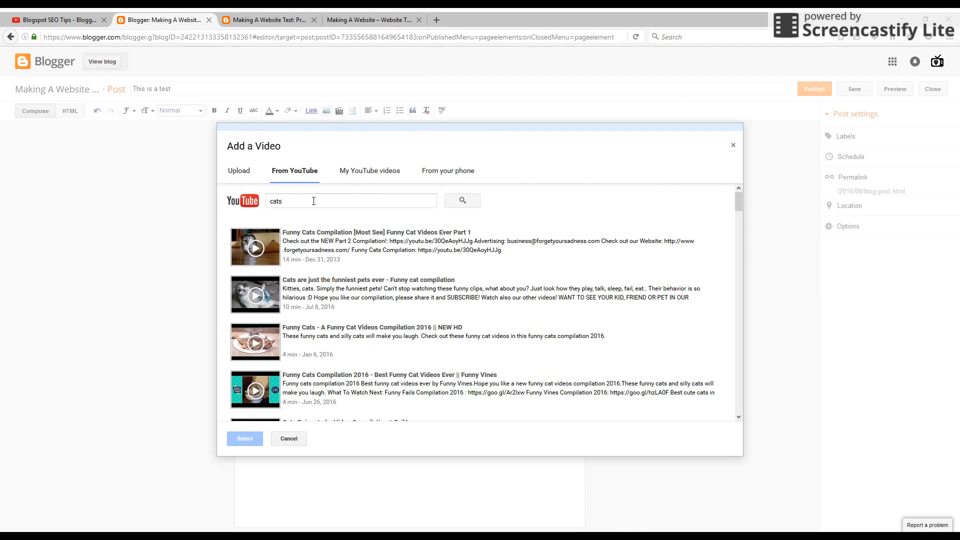
Search by the URL youtube.com/watch?v=f2JoYBZUm58 and select the Blogspot SEO Tips result.
type("https://www.youtube.com/watch?v=f2JoYBZUm58")
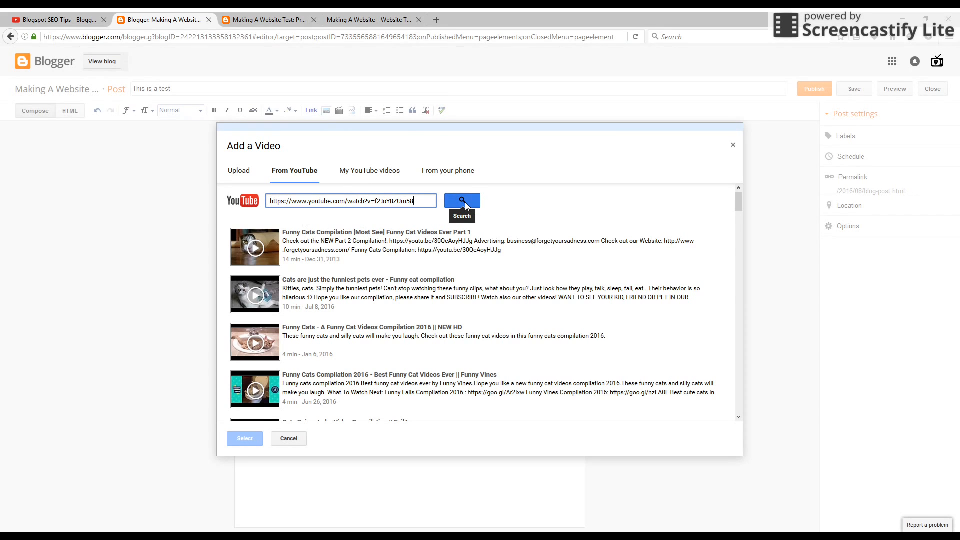
left_click(461, 200)
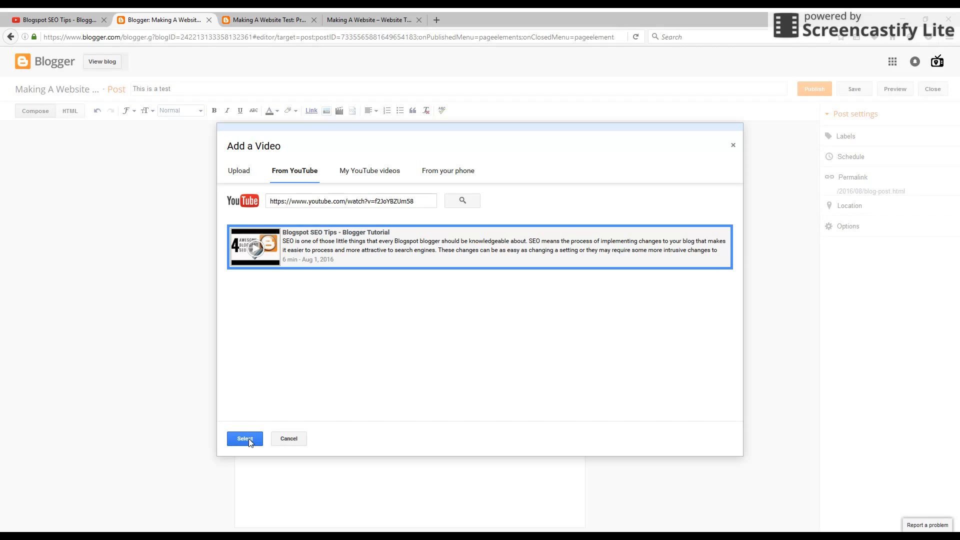
left_click(244, 439)
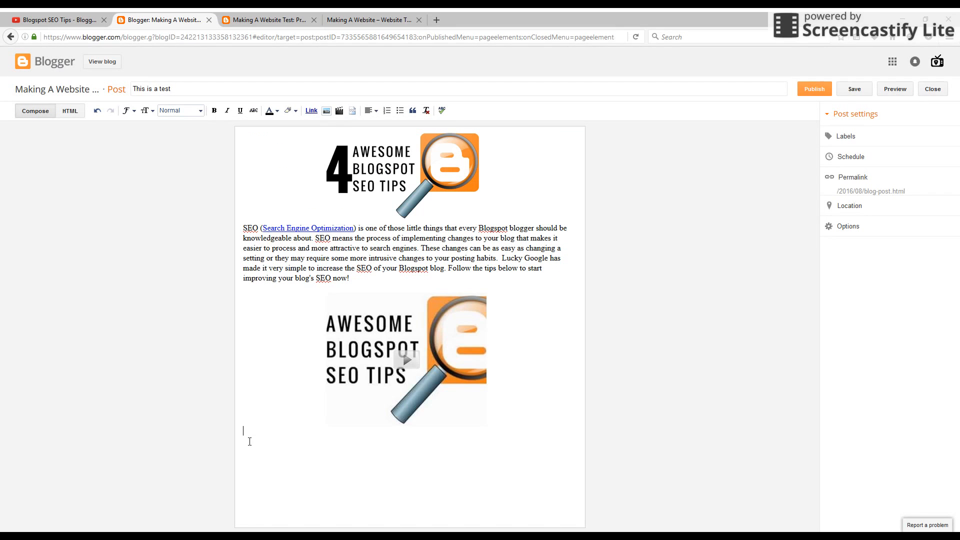
Delete the embedded SEO tips video and view the draft in HTML mode.
left_click(406, 359)
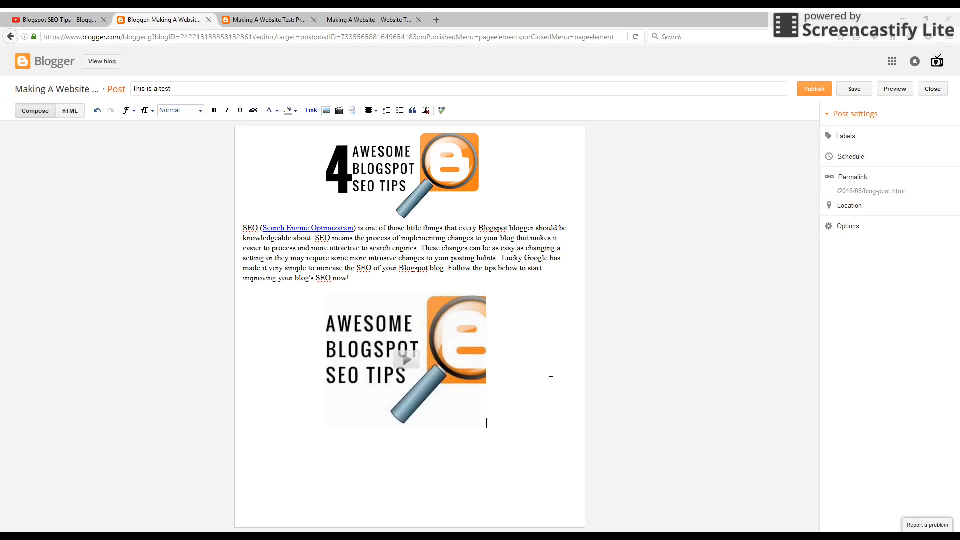
key("Delete")
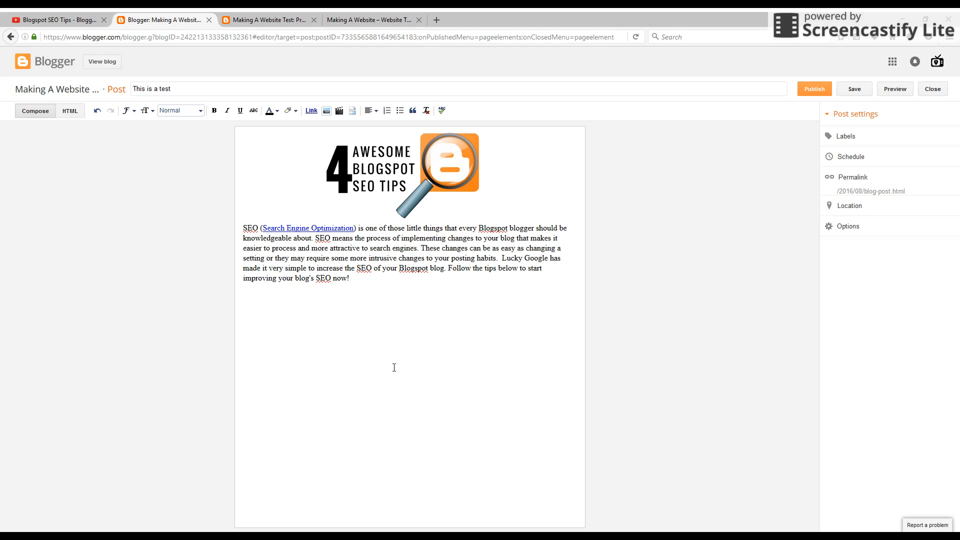
mouse_move(365, 325)
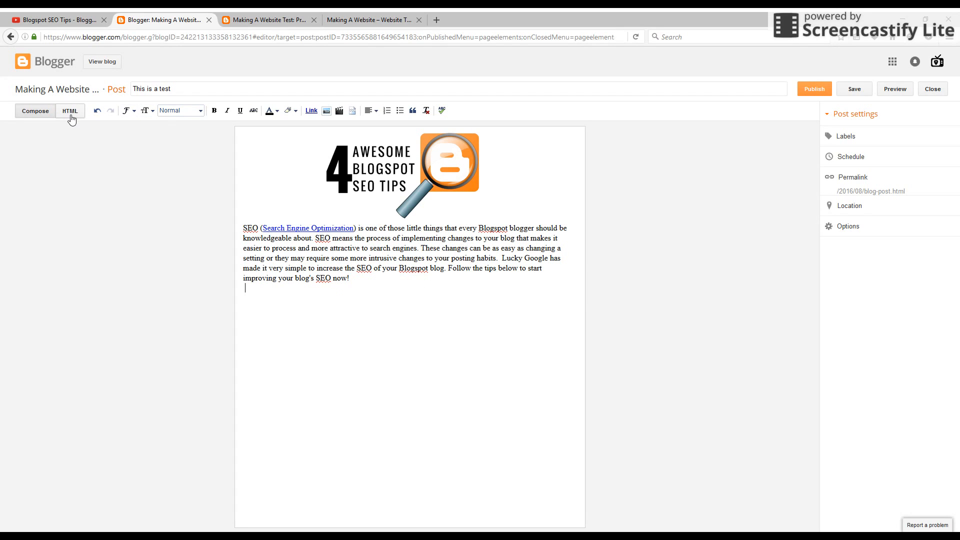
left_click(70, 111)
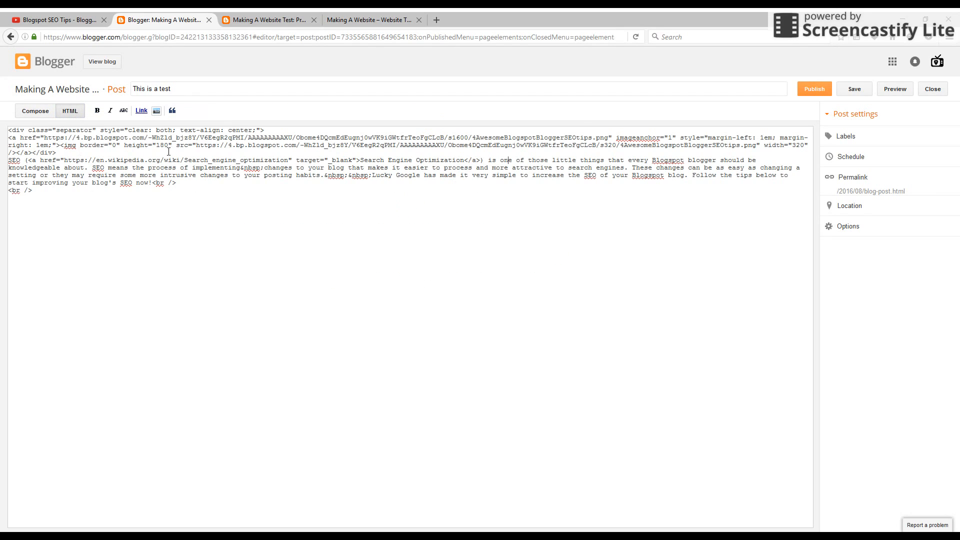
mouse_move(89, 212)
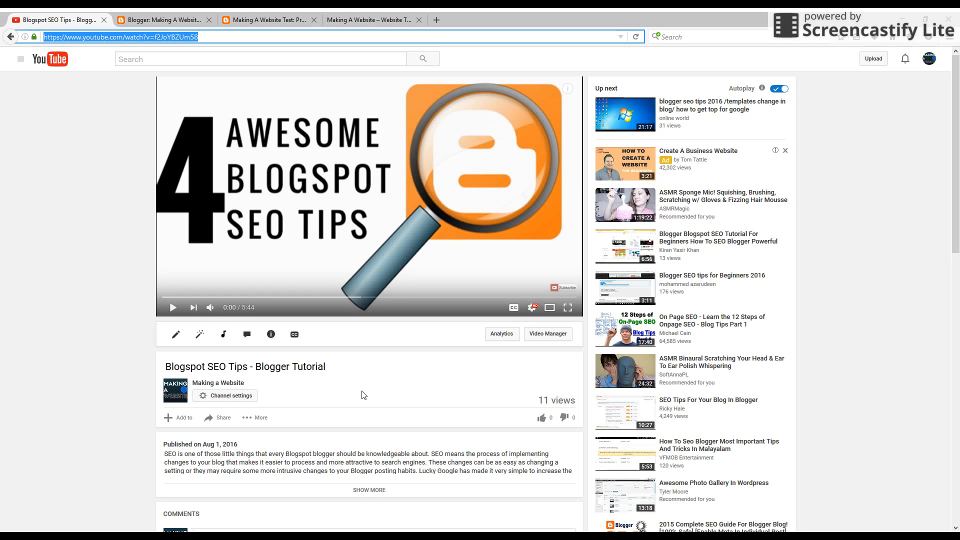
mouse_move(89, 450)
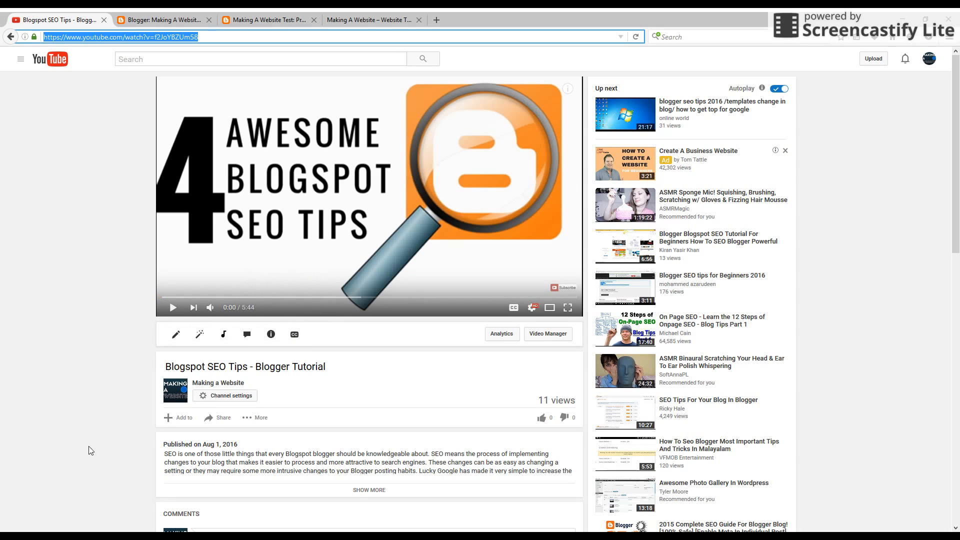
mouse_move(121, 427)
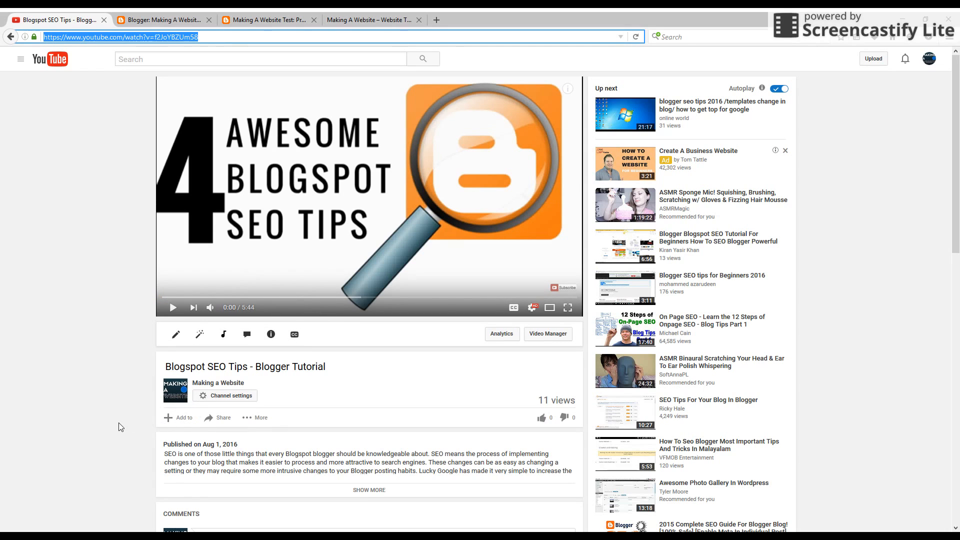
mouse_move(311, 210)
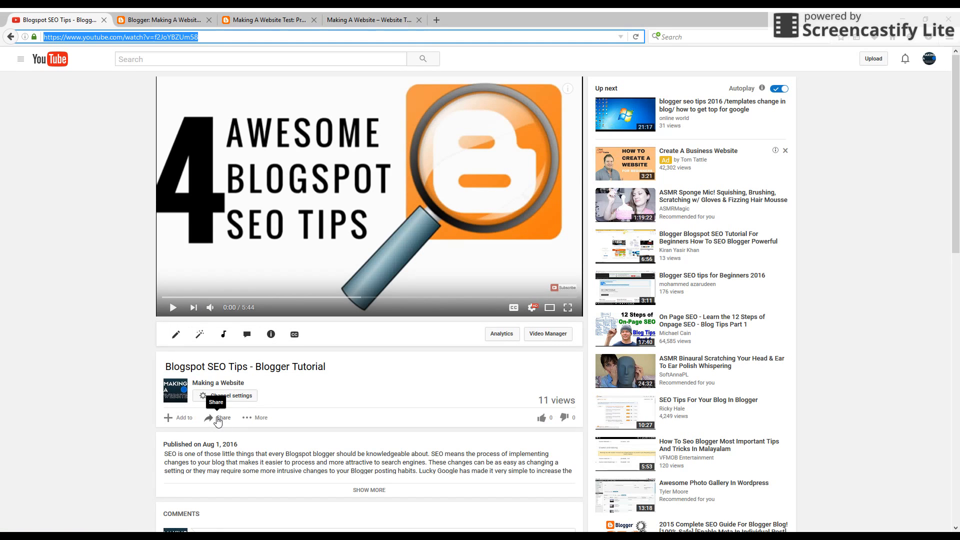
Show the SEO tips video's Share options and its Embed iframe code.
left_click(218, 418)
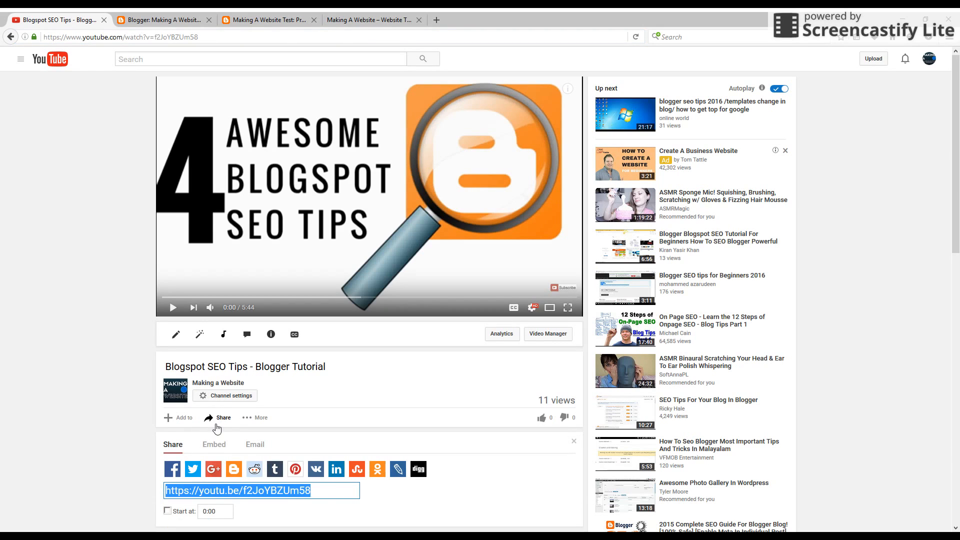
left_click(213, 444)
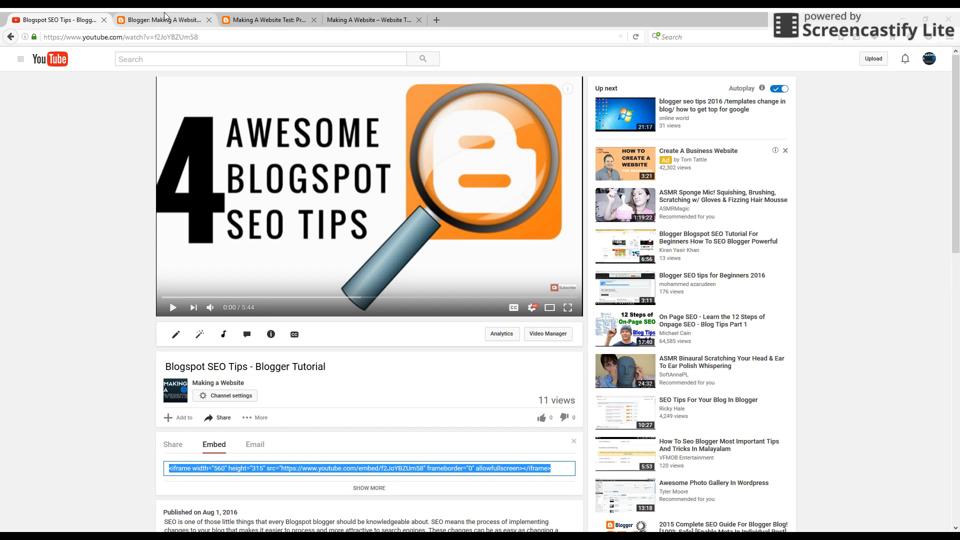
Paste the f2JoYBZUm58 iframe embed code at the end of the HTML and preview.
left_click(162, 19)
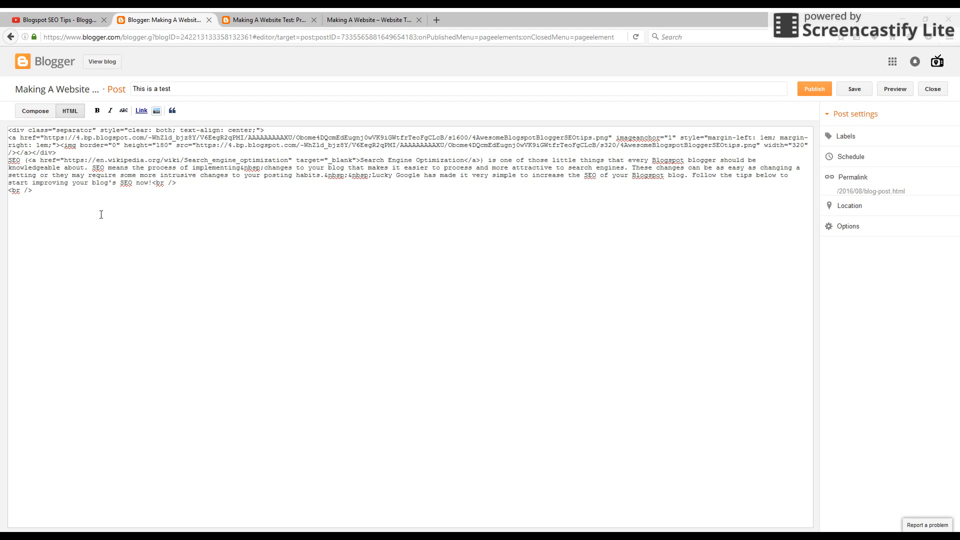
type("<iframe width=\"560\" height=\"315\" src=\"https://www.youtube.com/embed/f2JoYBZUm58\" frameborder=\"0\" allowfullscreen></iframe>")
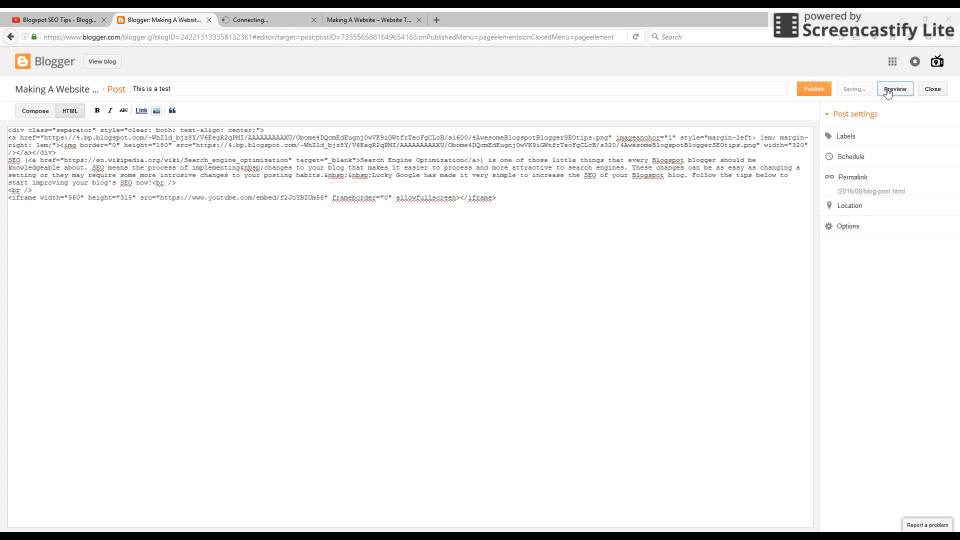
left_click(895, 89)
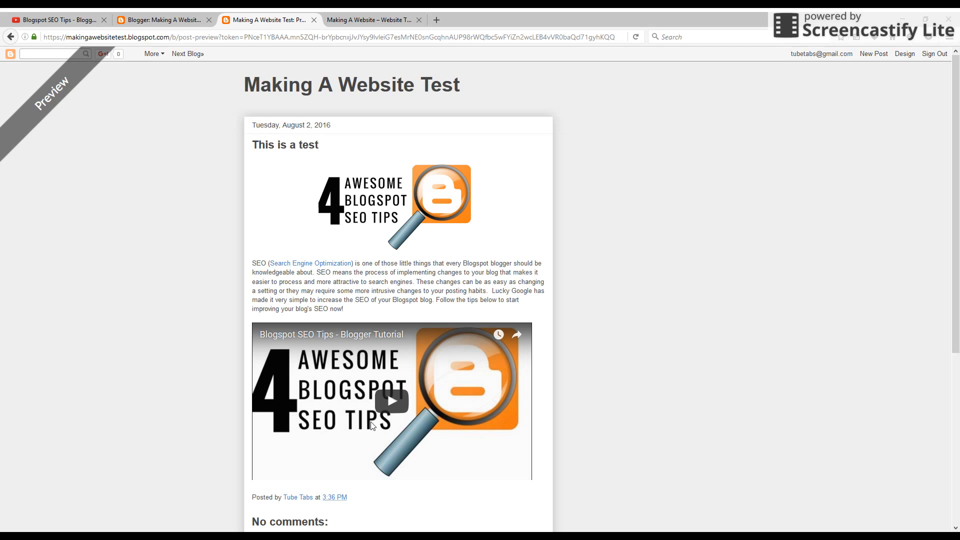
mouse_move(378, 358)
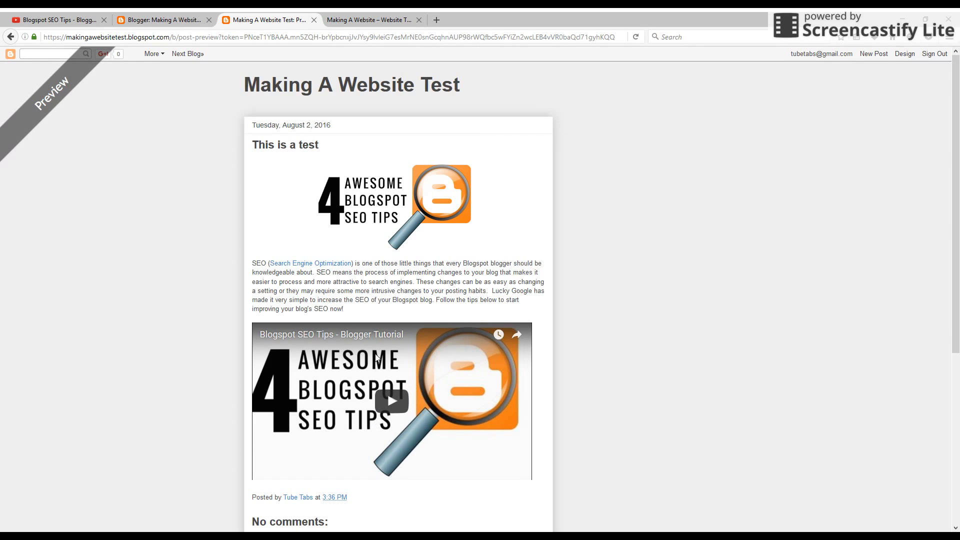
mouse_move(251, 15)
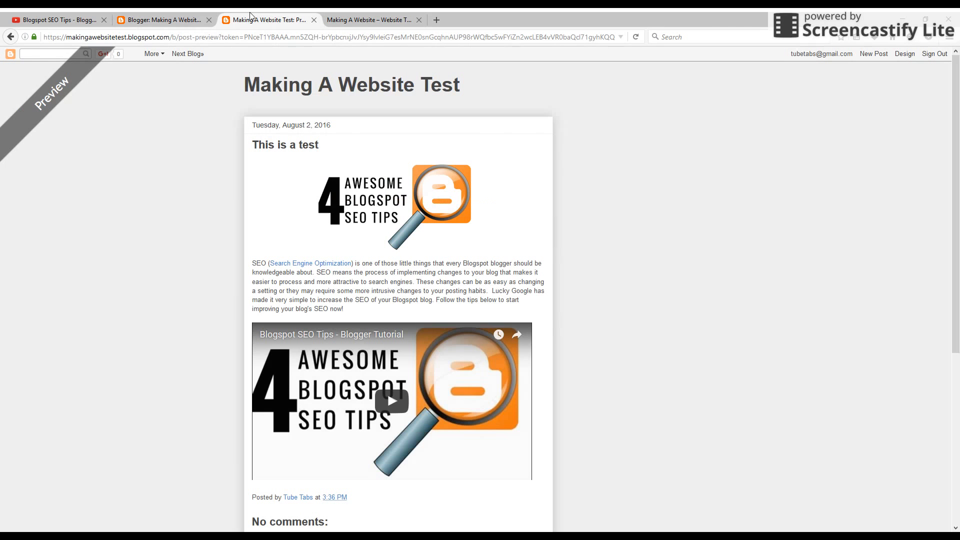
Expand the embed options and turn off player controls and suggested videos.
left_click(162, 20)
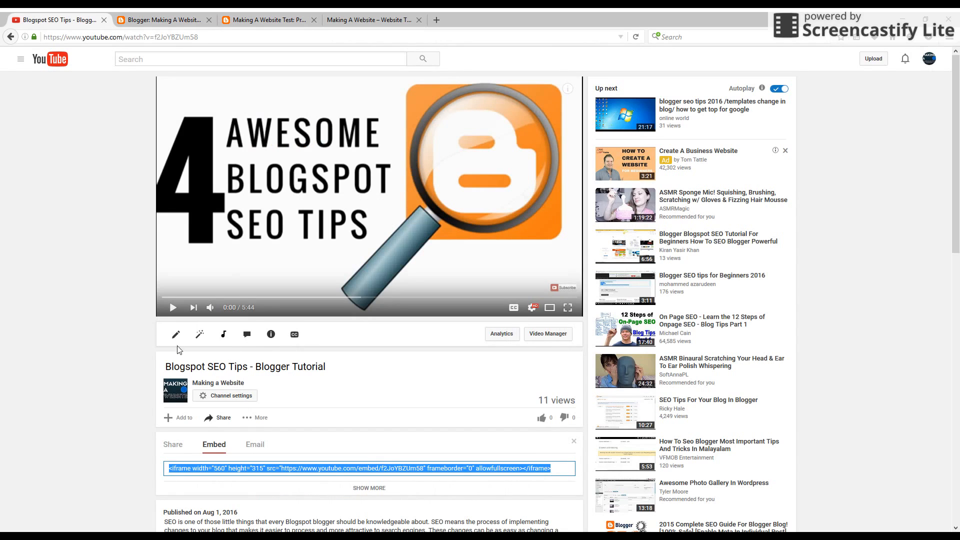
scroll("down", 3)
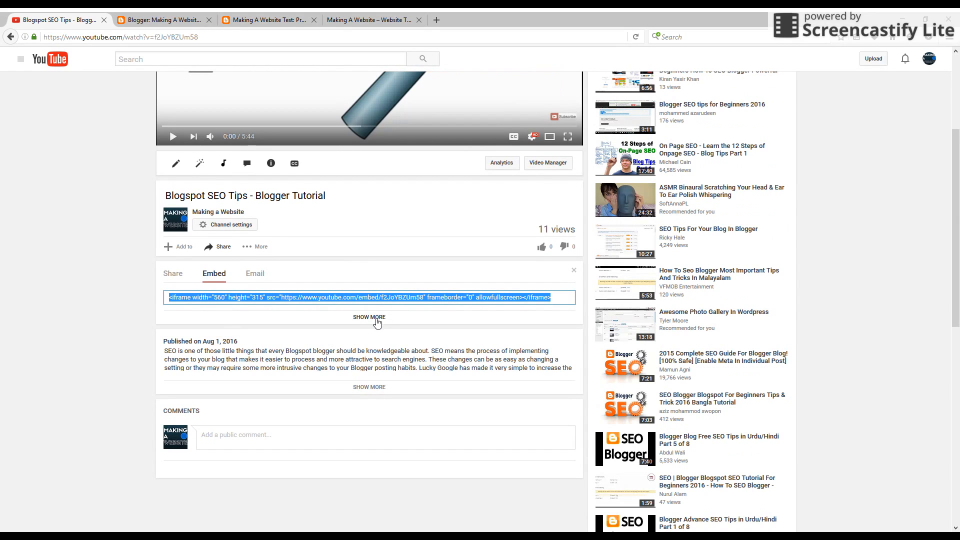
left_click(369, 318)
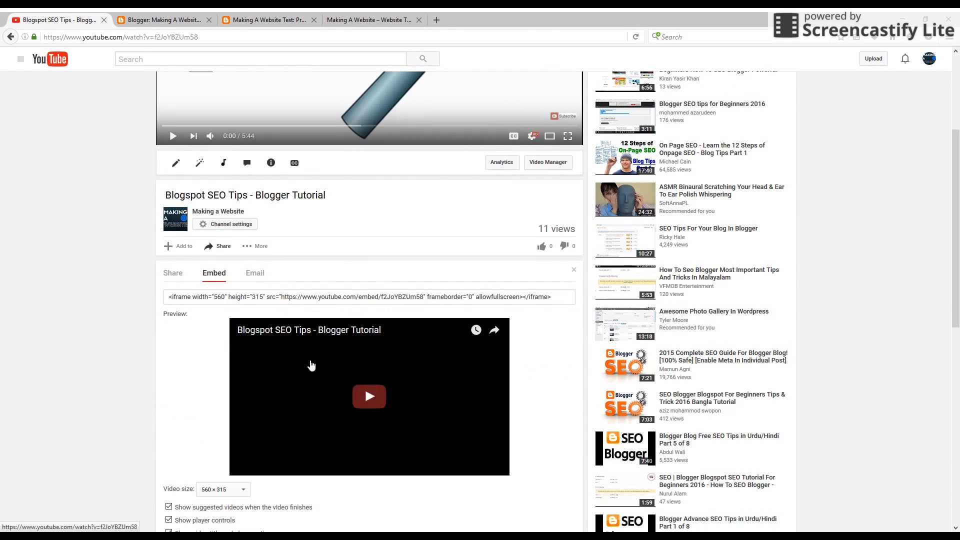
scroll("down", 3)
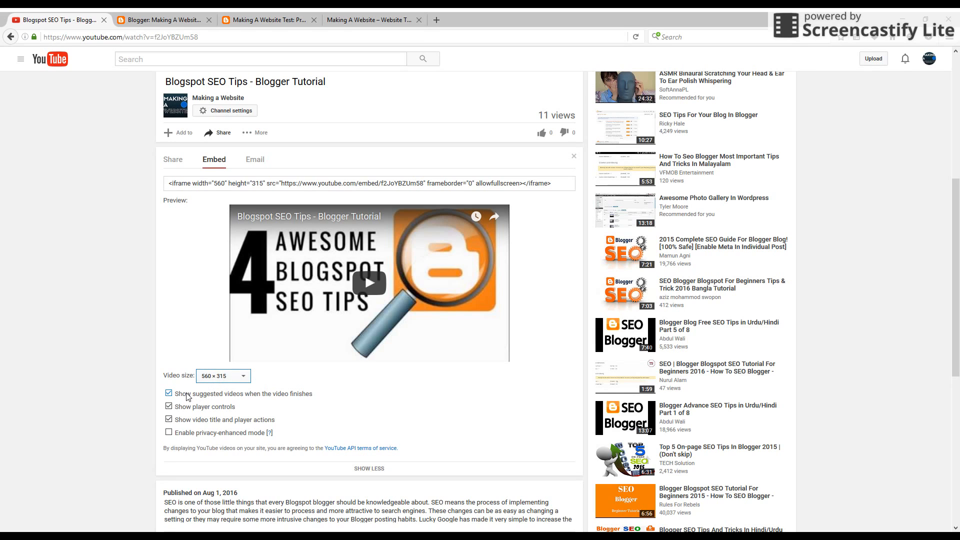
left_click(169, 406)
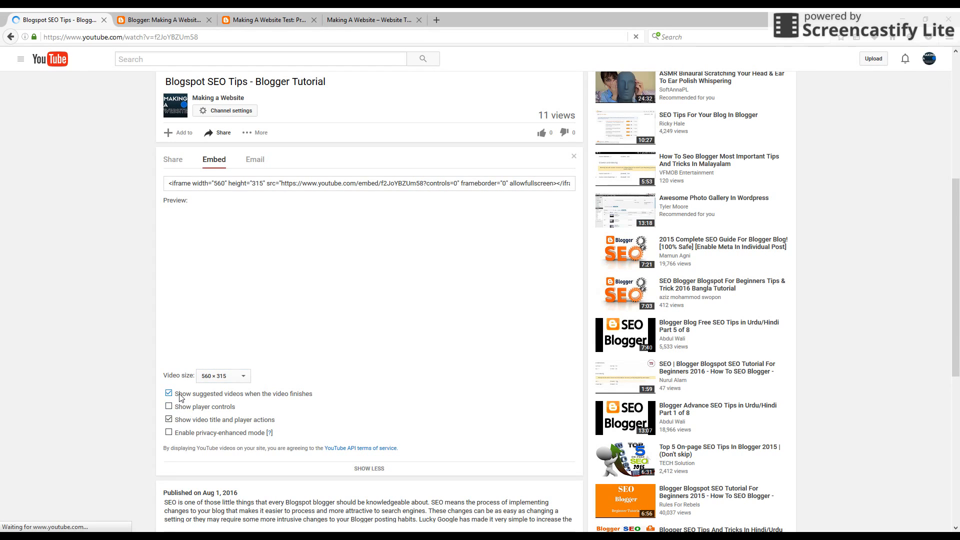
left_click(169, 393)
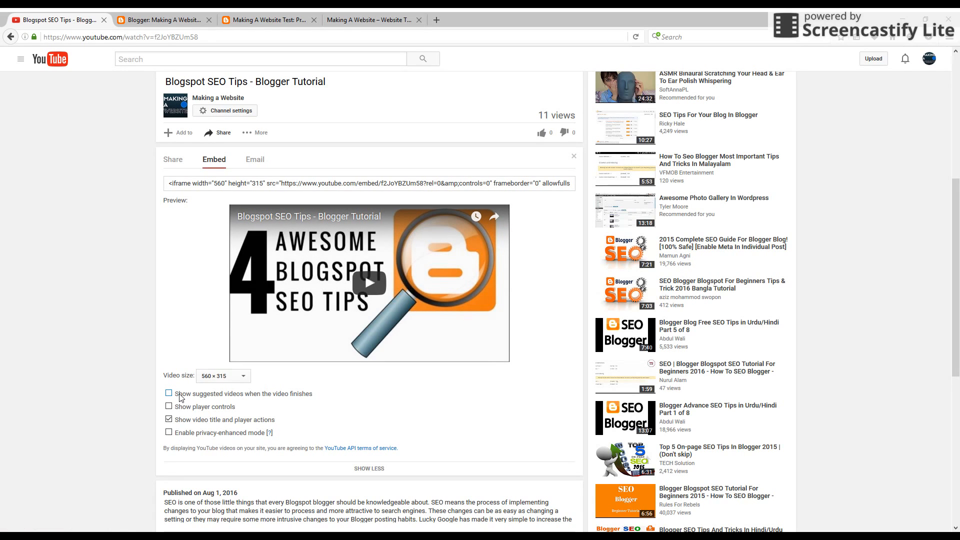
left_click(168, 393)
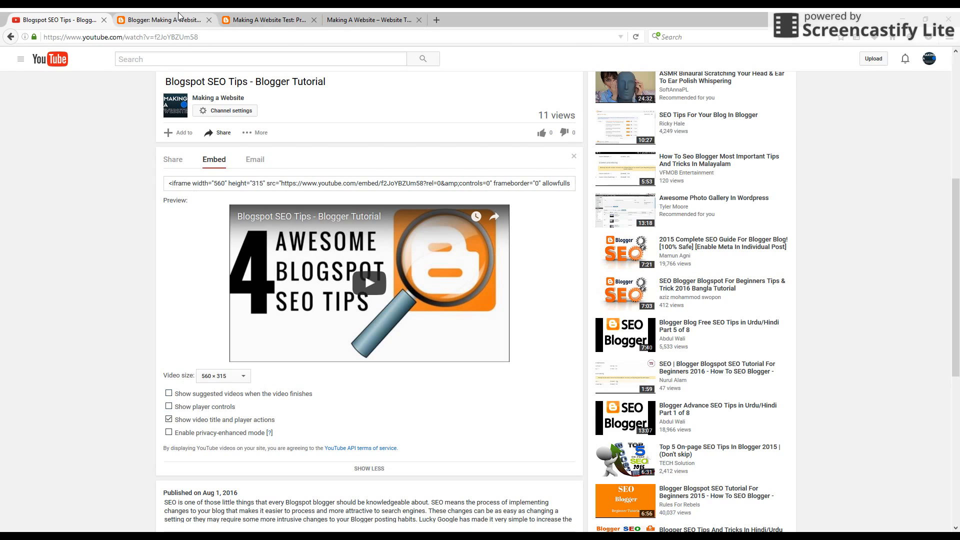
Return to the Blogger draft and switch to Compose view showing the video player.
left_click(162, 19)
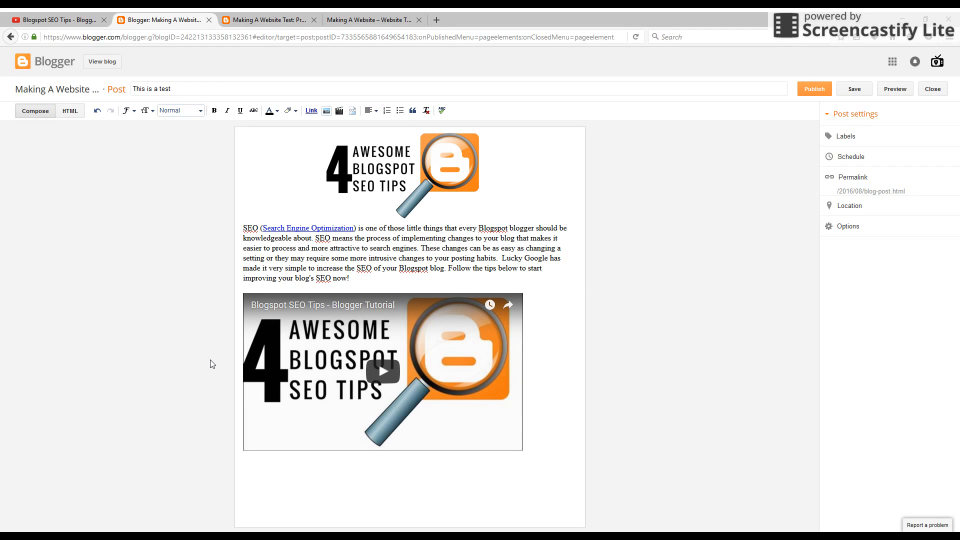
left_click(853, 89)
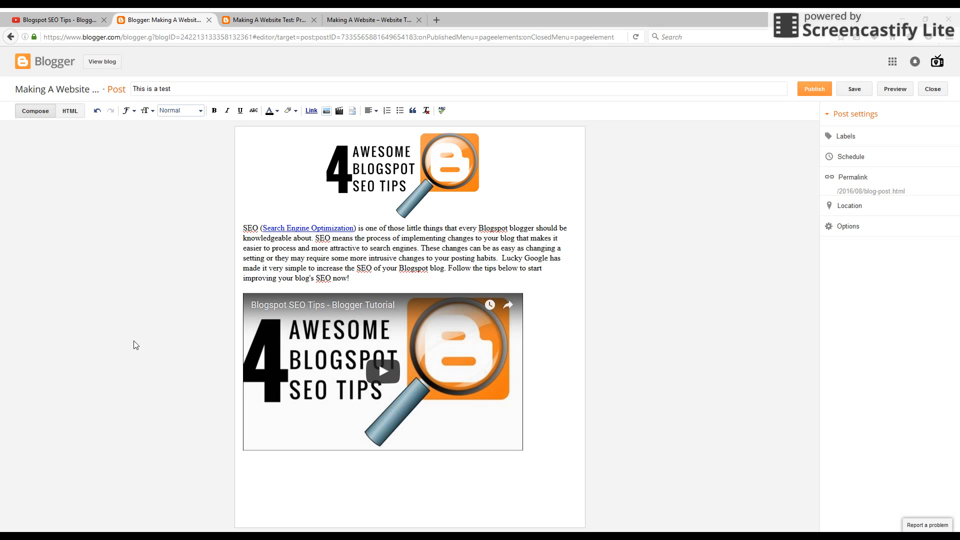
mouse_move(121, 325)
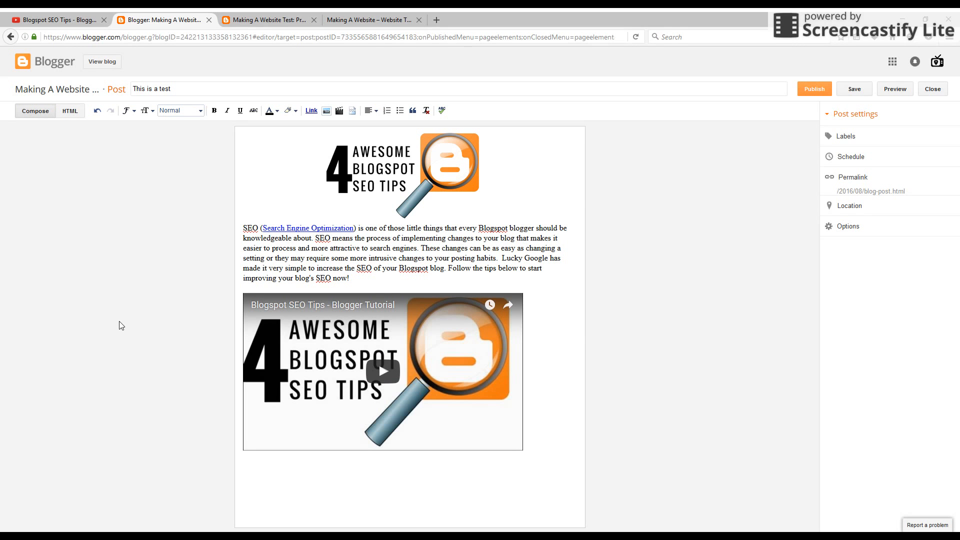